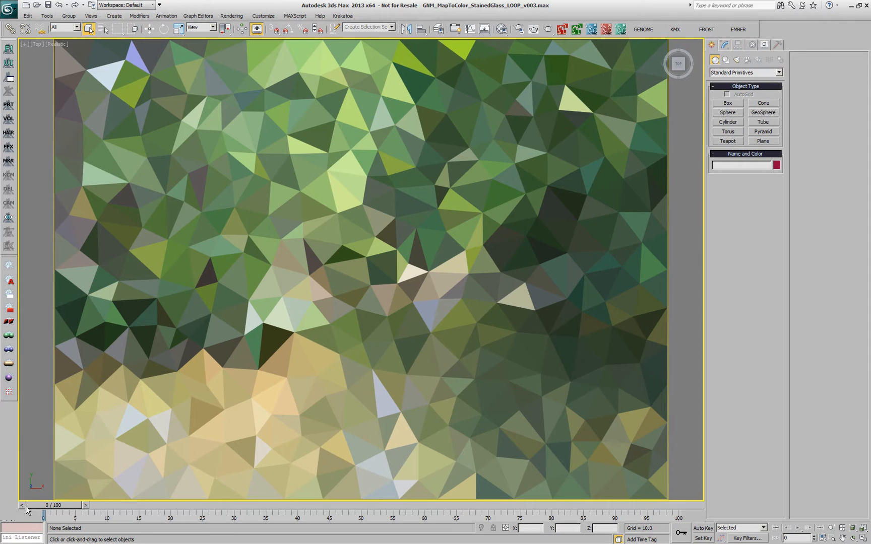
Step: Scrub the time slider through the stained-glass animation and bring it back to frame 0
{"action": "left_click_drag", "start_coordinate": [43, 516], "coordinate": [279, 516]}
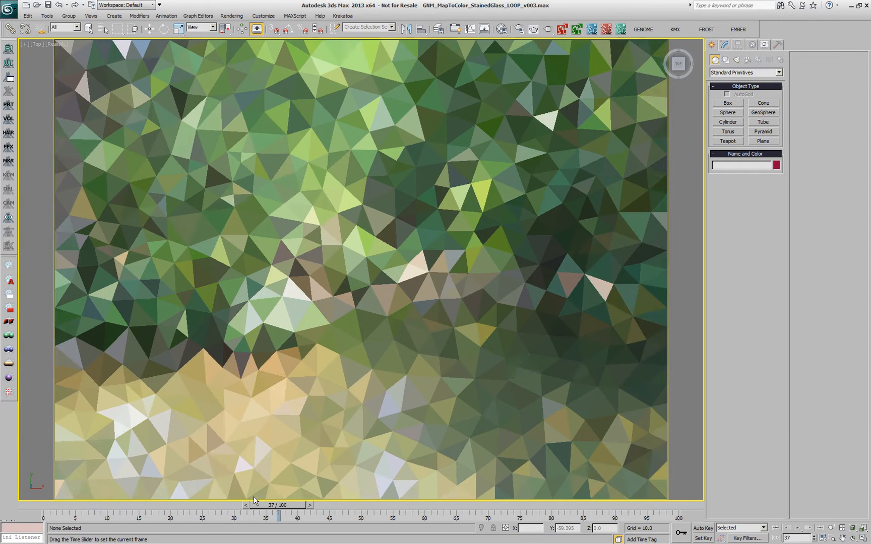
{"action": "left_click_drag", "start_coordinate": [278, 516], "coordinate": [462, 516]}
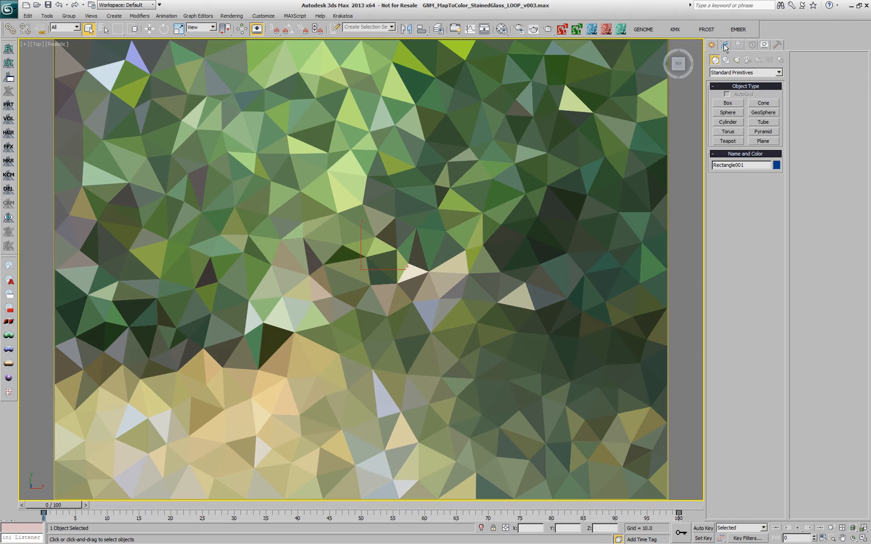
Step: Show Rectangle001's modifier stack and view the lowest Genome modifier's single-sample flow in the Magma Editor
{"action": "left_click", "coordinate": [725, 45]}
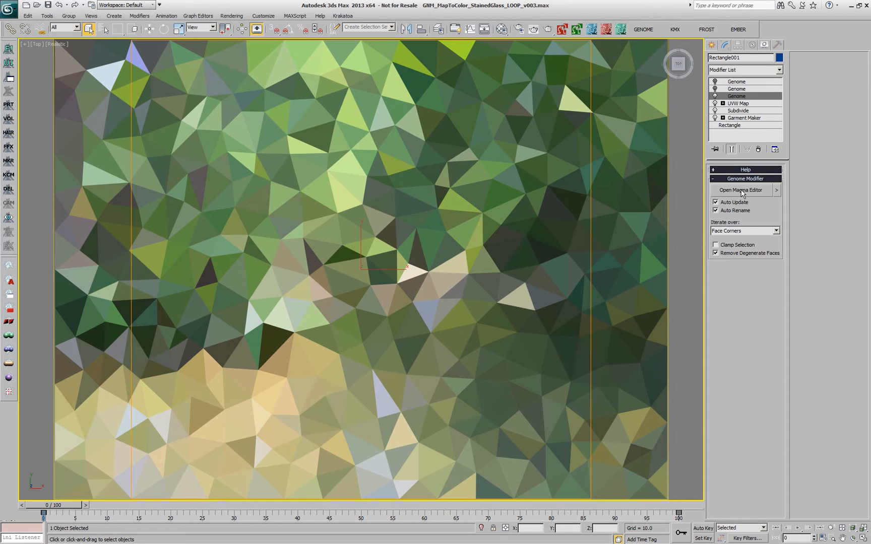
{"action": "left_click", "coordinate": [741, 189]}
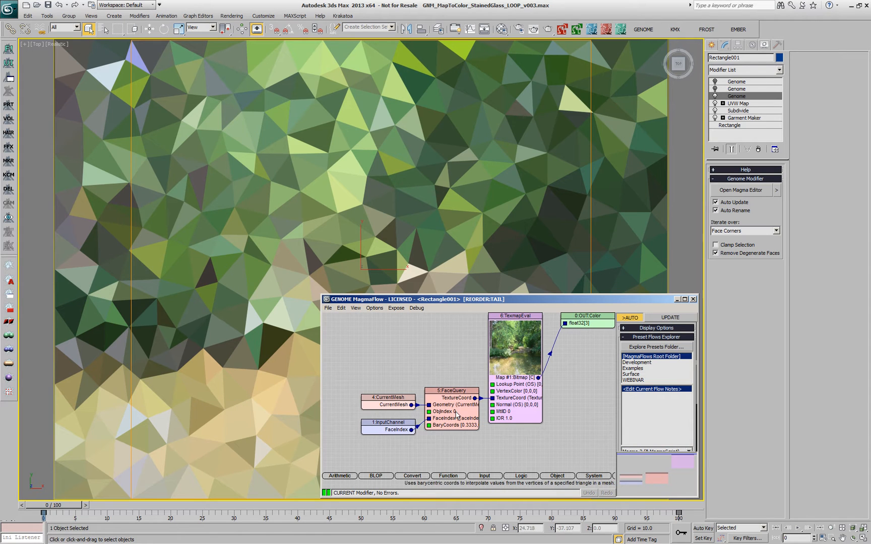
{"action": "left_click", "coordinate": [452, 391]}
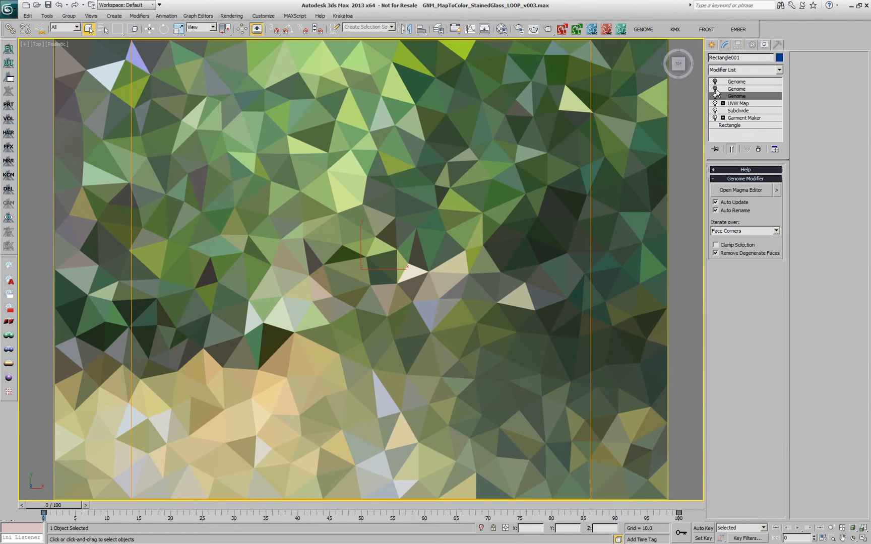
Step: Activate the middle Genome modifier and inspect its FaceQuery and Add nodes averaging three corner samples
{"action": "left_click", "coordinate": [737, 89]}
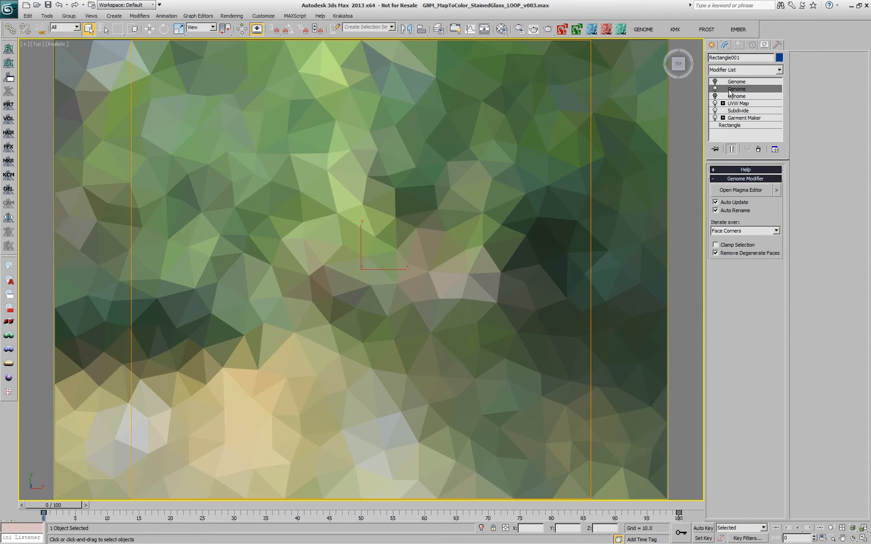
{"action": "left_click", "coordinate": [740, 189]}
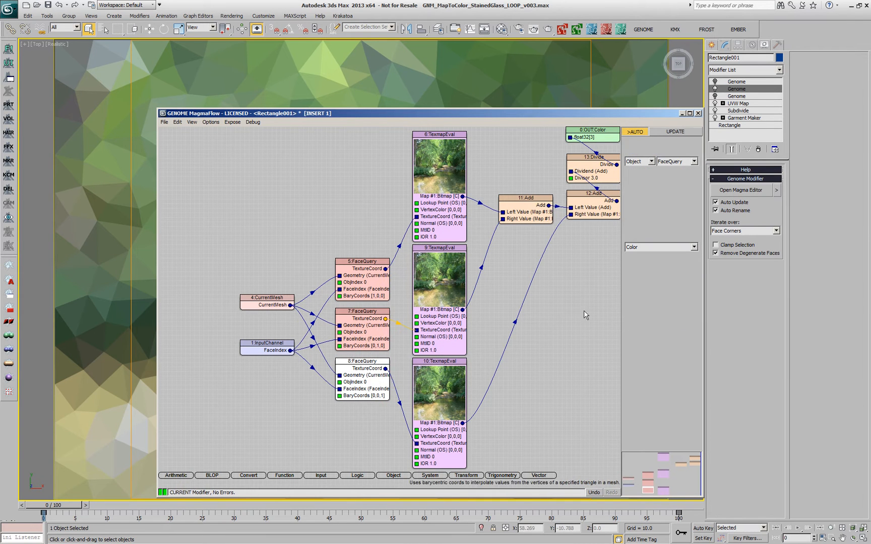
{"action": "left_click", "coordinate": [362, 368]}
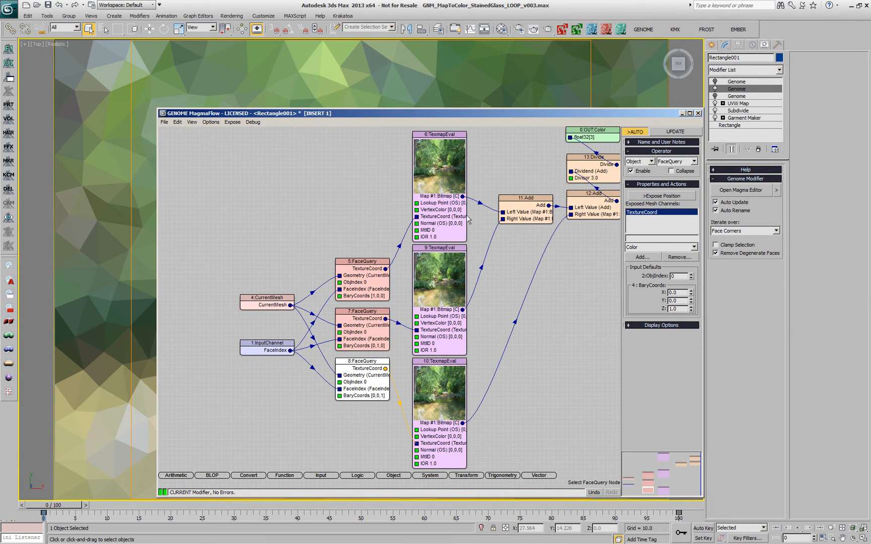
{"action": "mouse_move", "coordinate": [488, 340]}
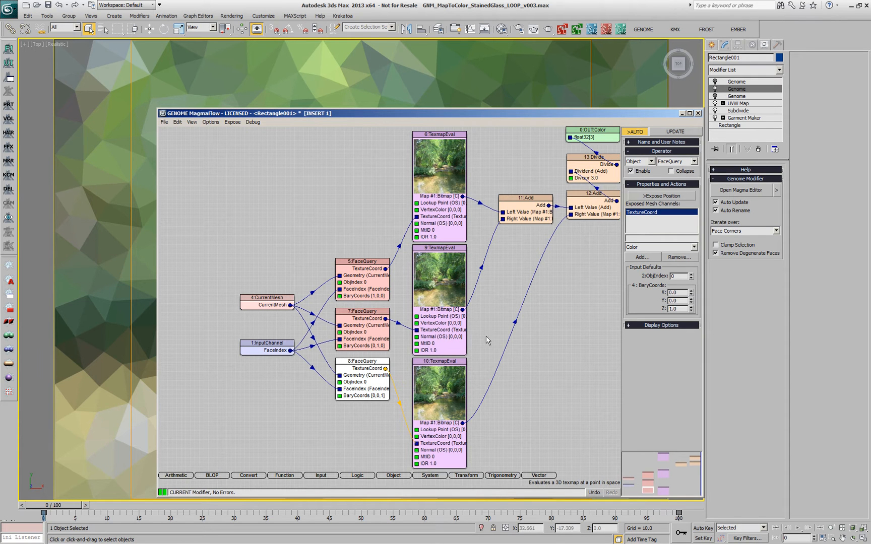
{"action": "mouse_move", "coordinate": [536, 191]}
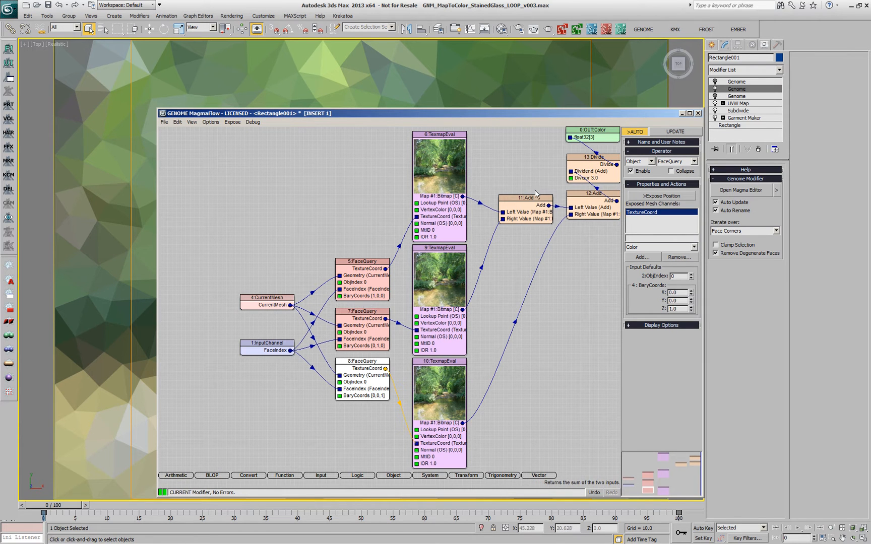
{"action": "left_click", "coordinate": [524, 198]}
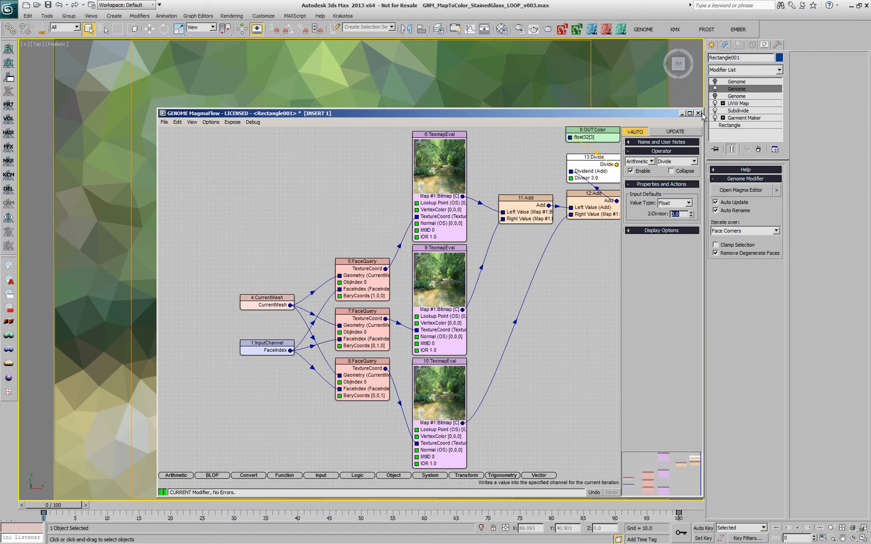
{"action": "left_click", "coordinate": [697, 113]}
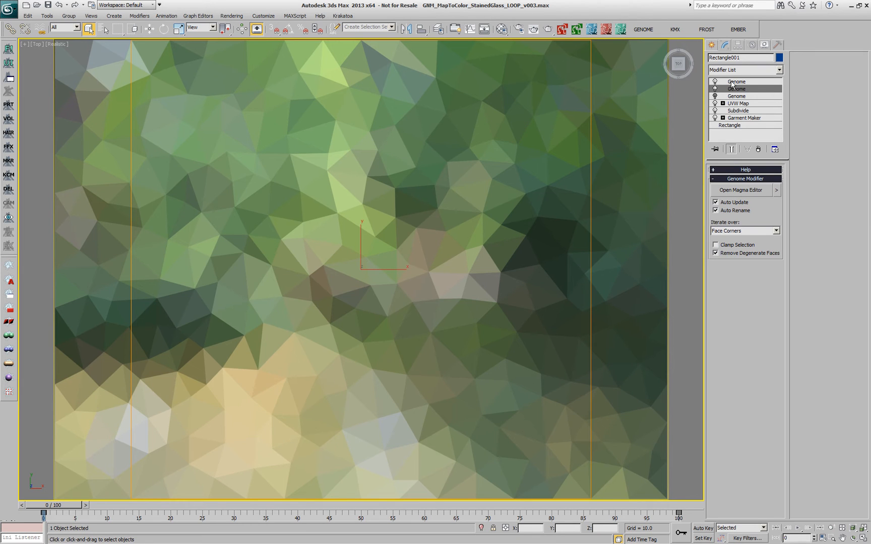
Step: Activate the top Genome modifier and check its sample-count InputValue of 3 and the Loop node's settings
{"action": "left_click", "coordinate": [735, 81]}
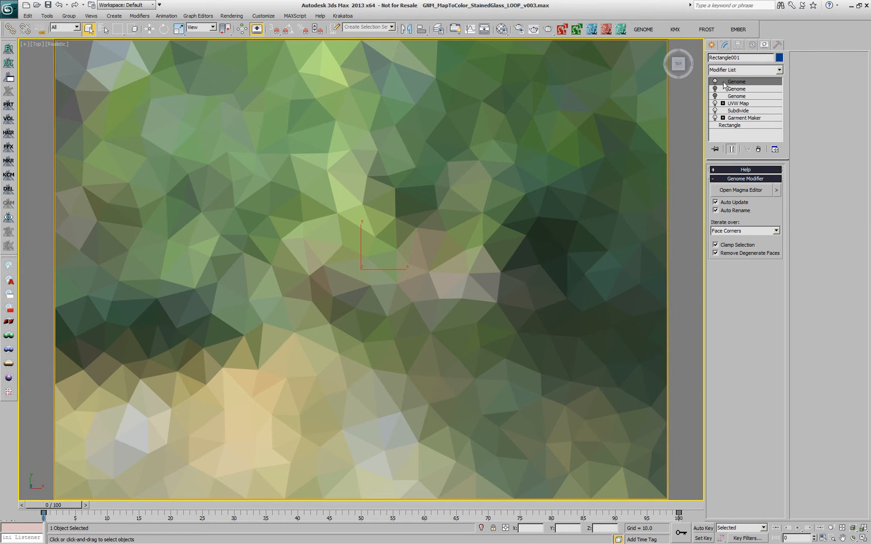
{"action": "left_click", "coordinate": [741, 189]}
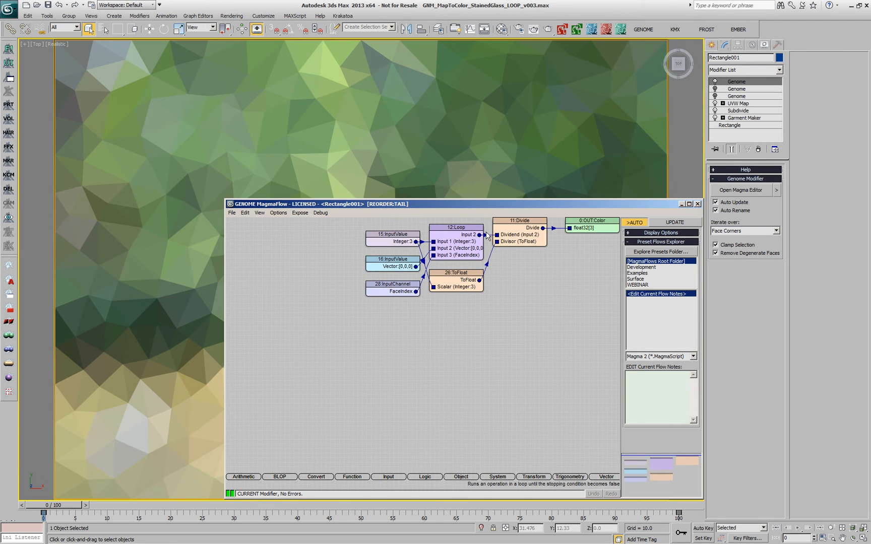
{"action": "left_click", "coordinate": [457, 227]}
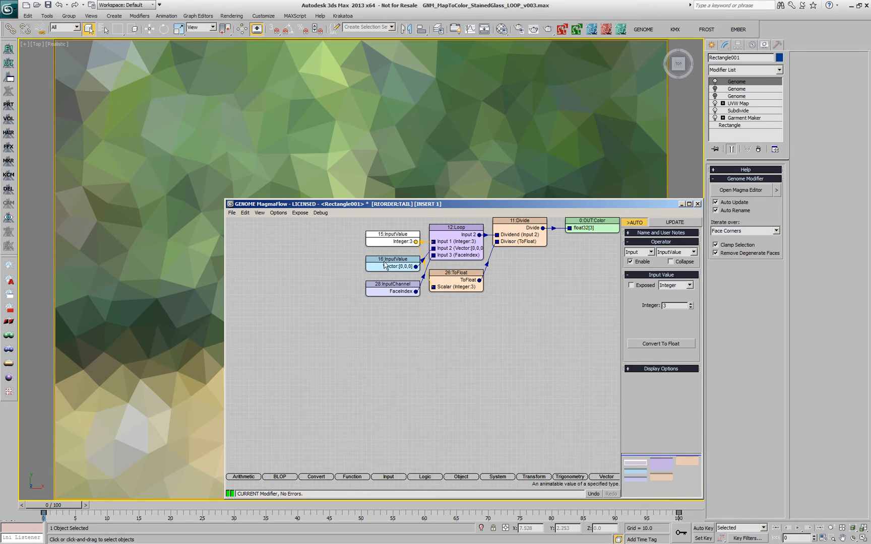
{"action": "mouse_move", "coordinate": [415, 266]}
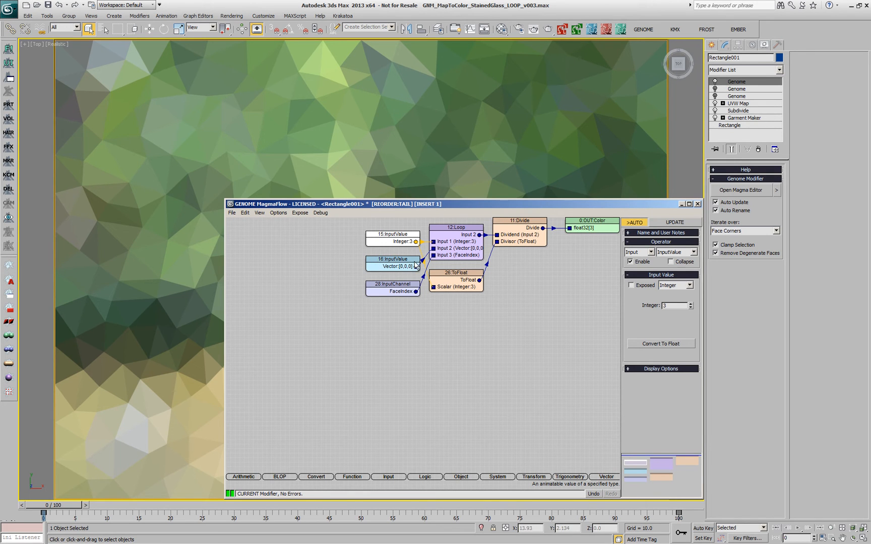
{"action": "mouse_move", "coordinate": [393, 291]}
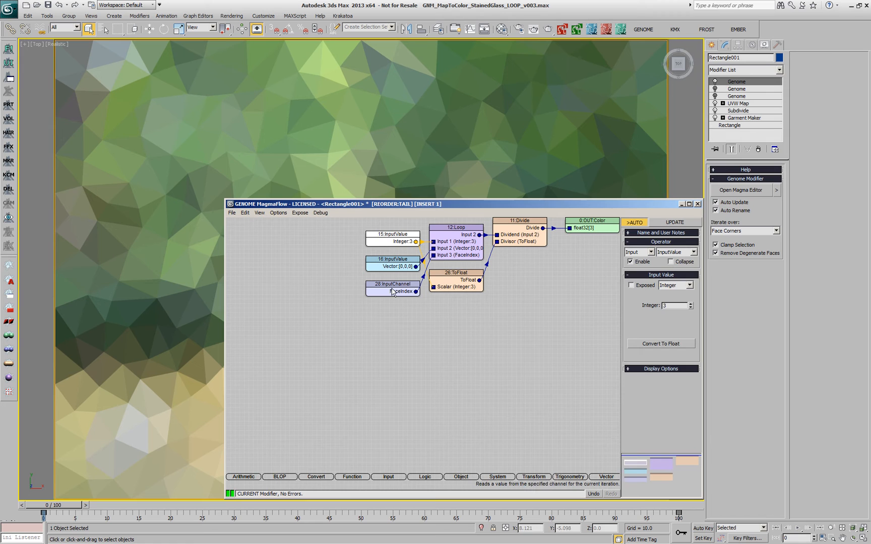
{"action": "left_click", "coordinate": [456, 227]}
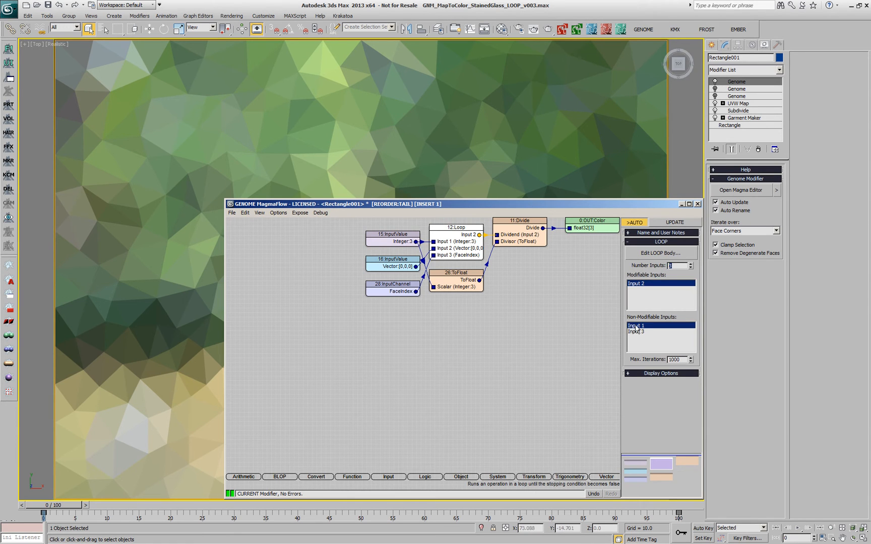
Step: Enter the Loop node's sub-level body to see the iteration-based texture sampling
{"action": "left_click", "coordinate": [635, 283]}
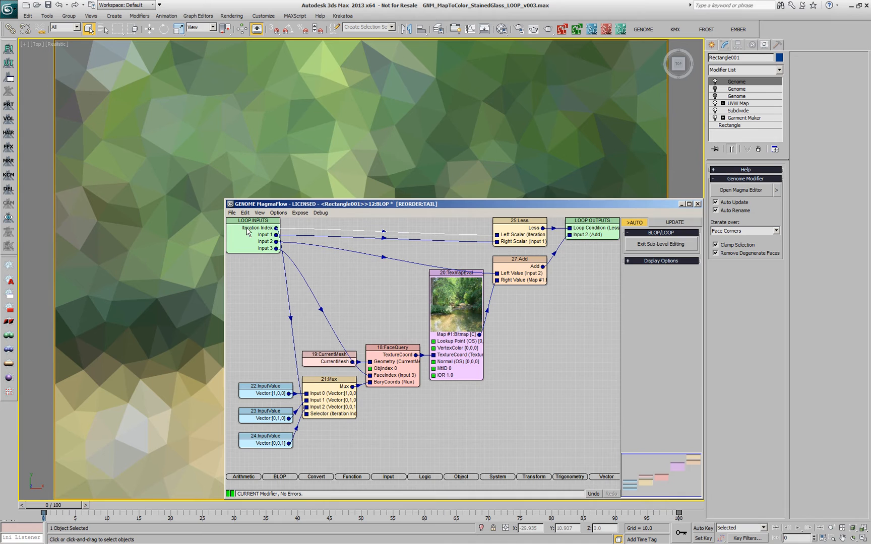
{"action": "mouse_move", "coordinate": [507, 242]}
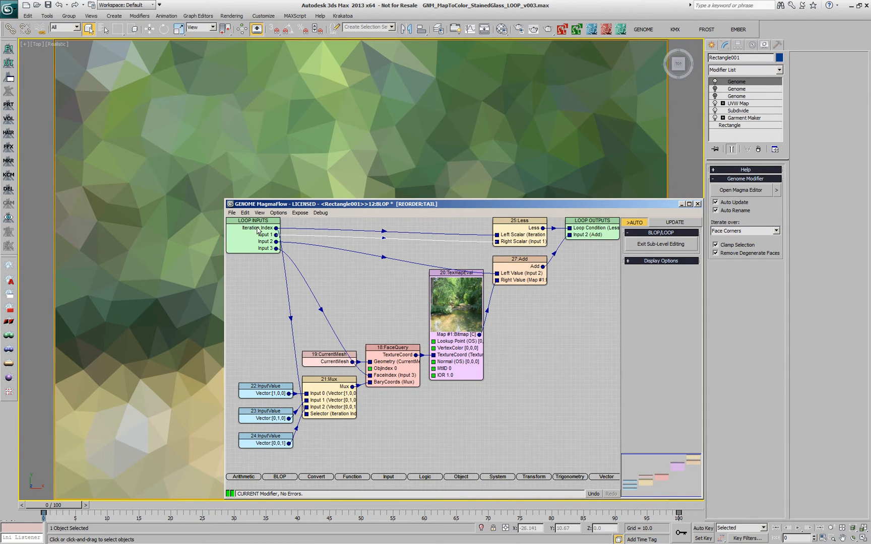
{"action": "mouse_move", "coordinate": [515, 234]}
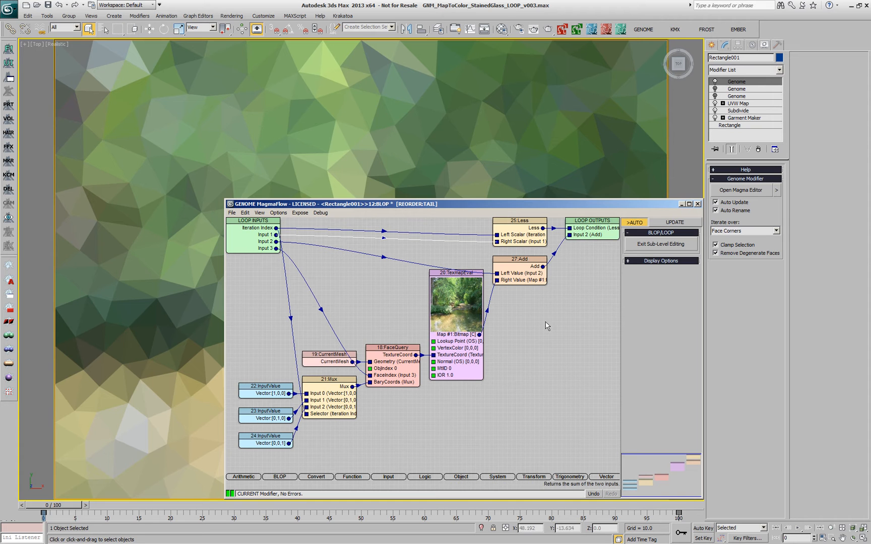
{"action": "mouse_move", "coordinate": [298, 284]}
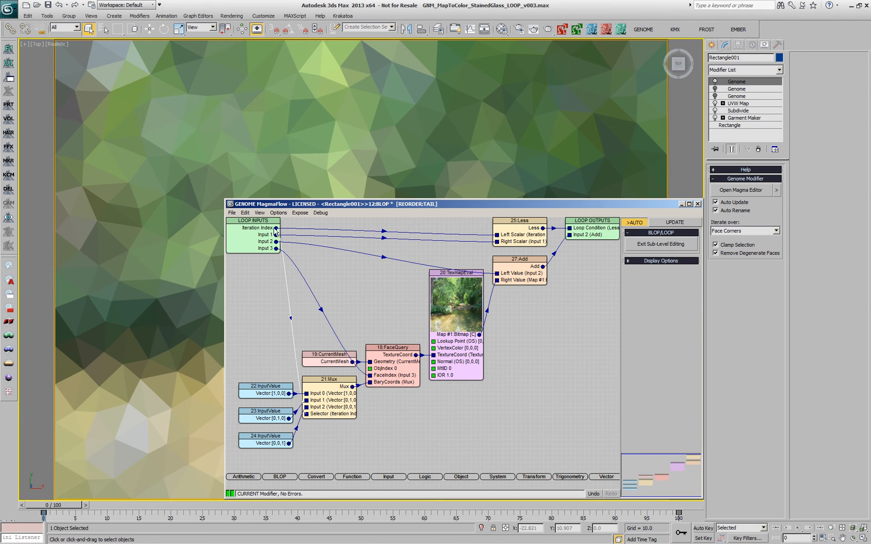
{"action": "mouse_move", "coordinate": [328, 420]}
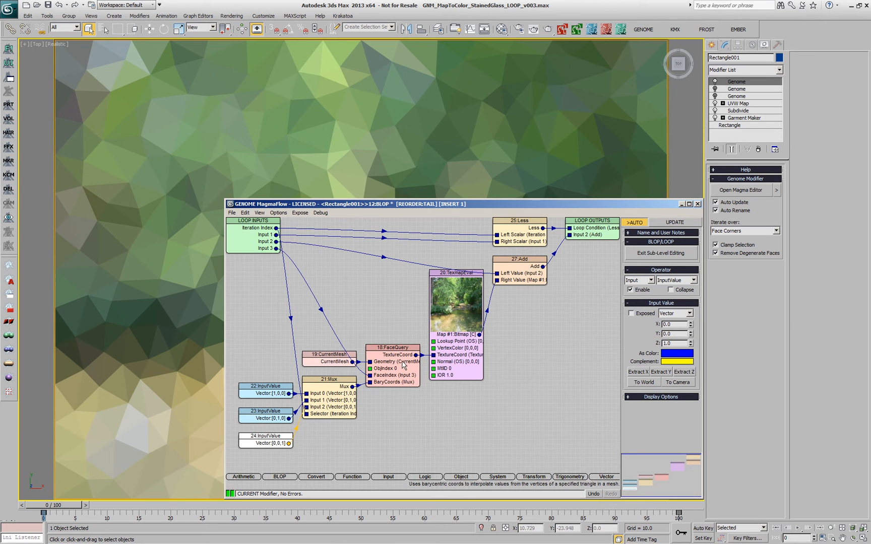
{"action": "mouse_move", "coordinate": [394, 355]}
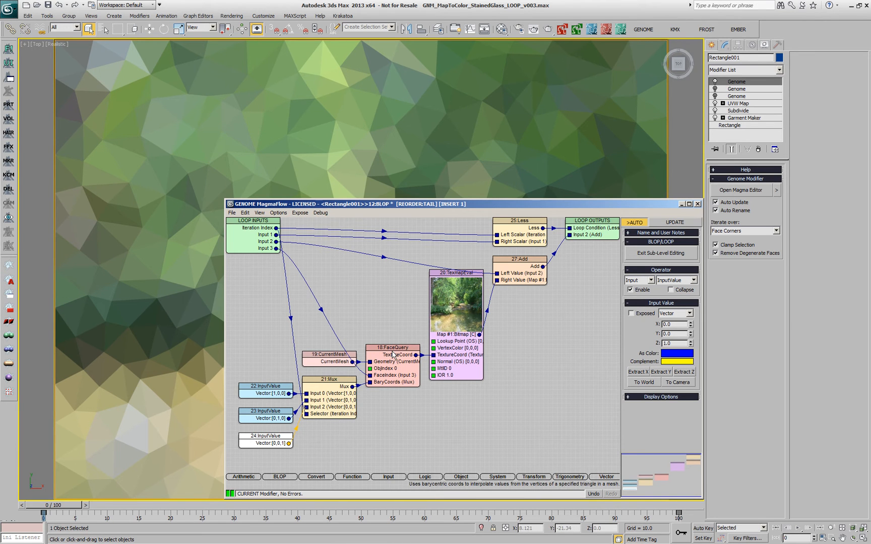
{"action": "mouse_move", "coordinate": [488, 279]}
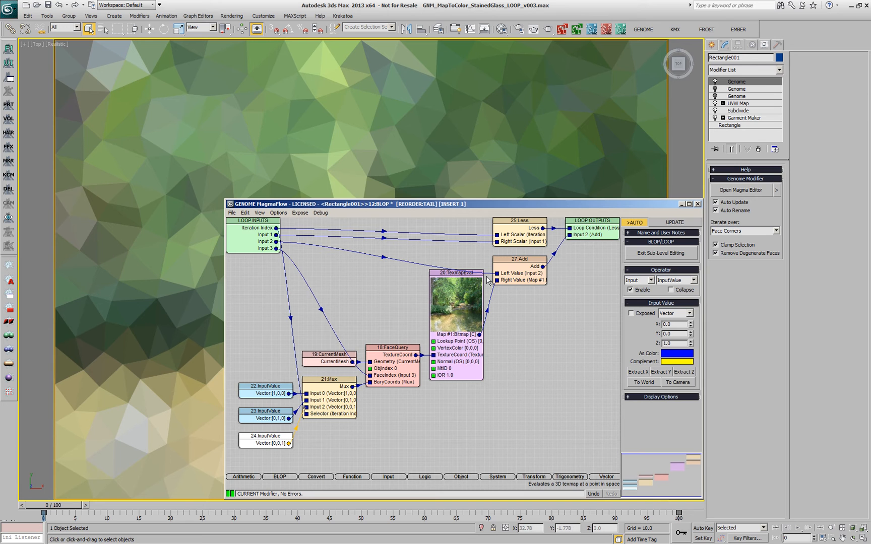
{"action": "mouse_move", "coordinate": [444, 355]}
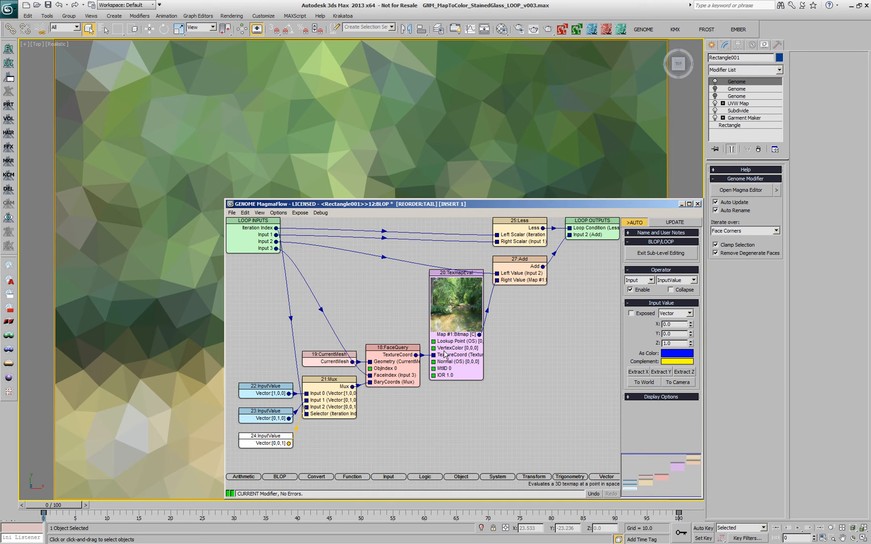
{"action": "mouse_move", "coordinate": [247, 174]}
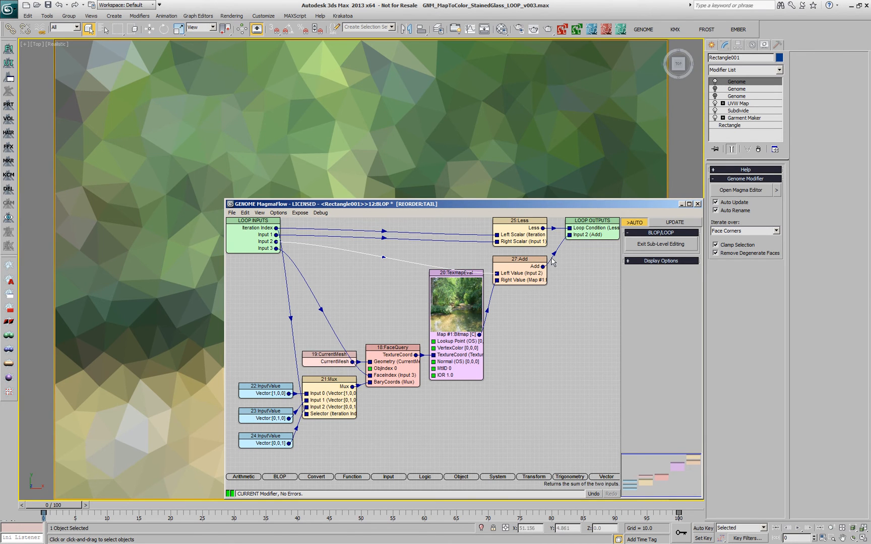
{"action": "mouse_move", "coordinate": [583, 235]}
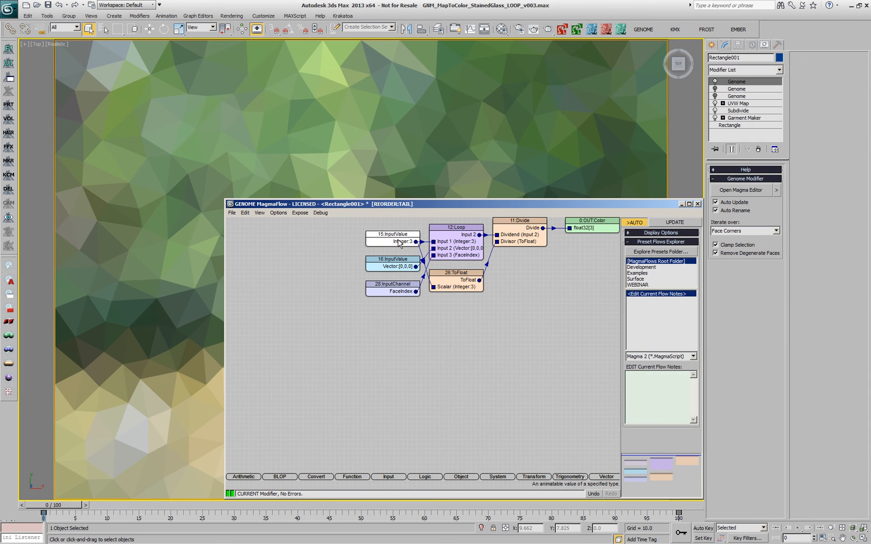
Step: Lower the loop-count InputValue so the plane shows flat, unblended colour patches
{"action": "left_click", "coordinate": [393, 234]}
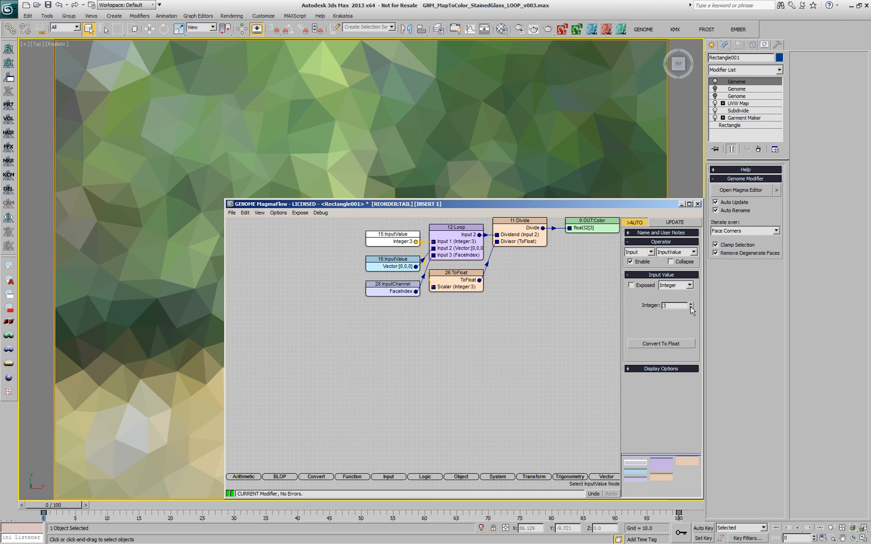
{"action": "left_click", "coordinate": [690, 307]}
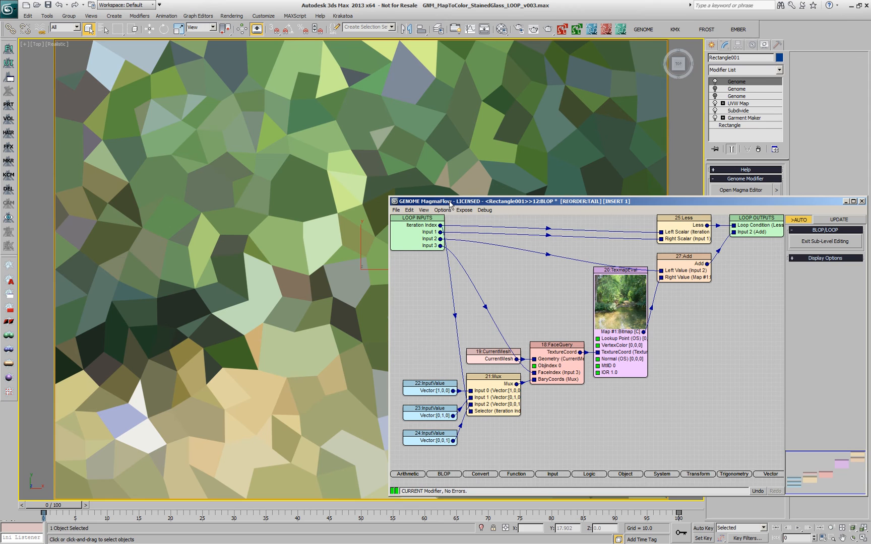
{"action": "mouse_move", "coordinate": [280, 246]}
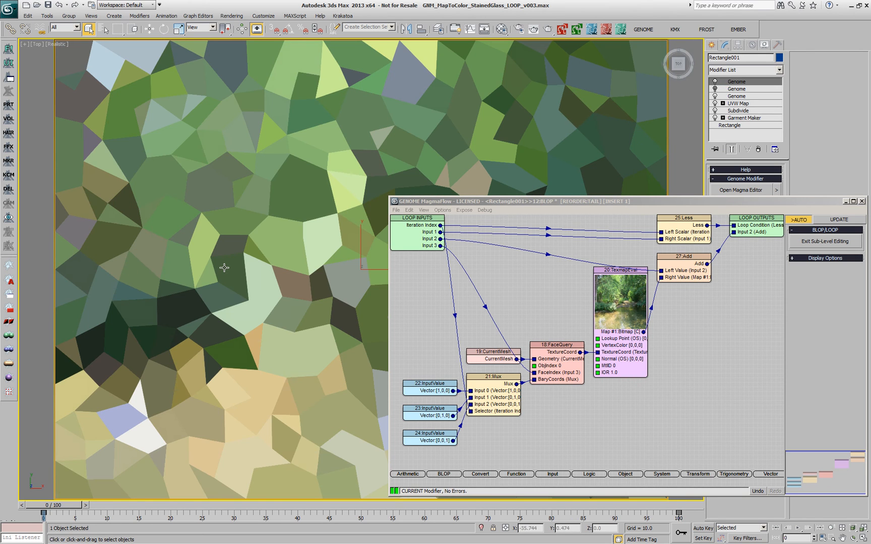
Step: Preview the face-centre sample position [0.3333,0.3333,0.3333] and the Mux node, then exit sub-level editing
{"action": "left_click", "coordinate": [430, 388]}
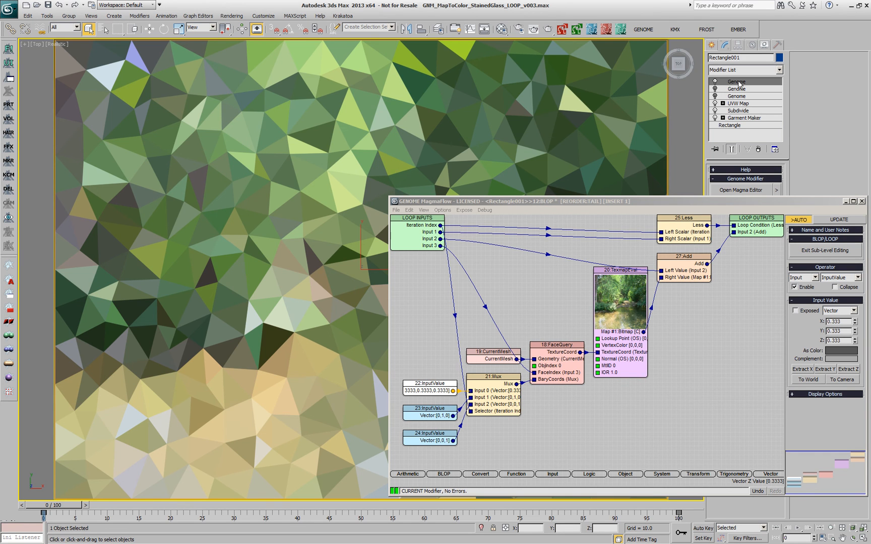
{"action": "left_click", "coordinate": [494, 377]}
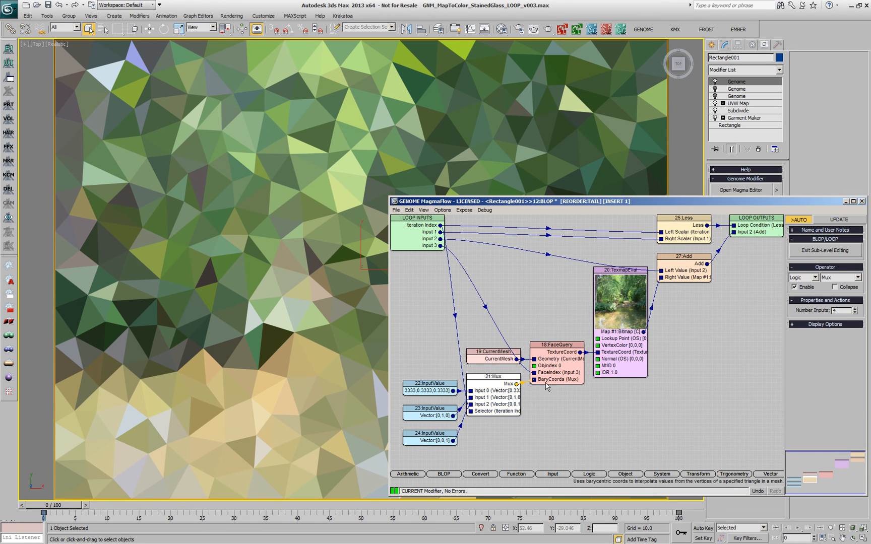
{"action": "left_click", "coordinate": [855, 308]}
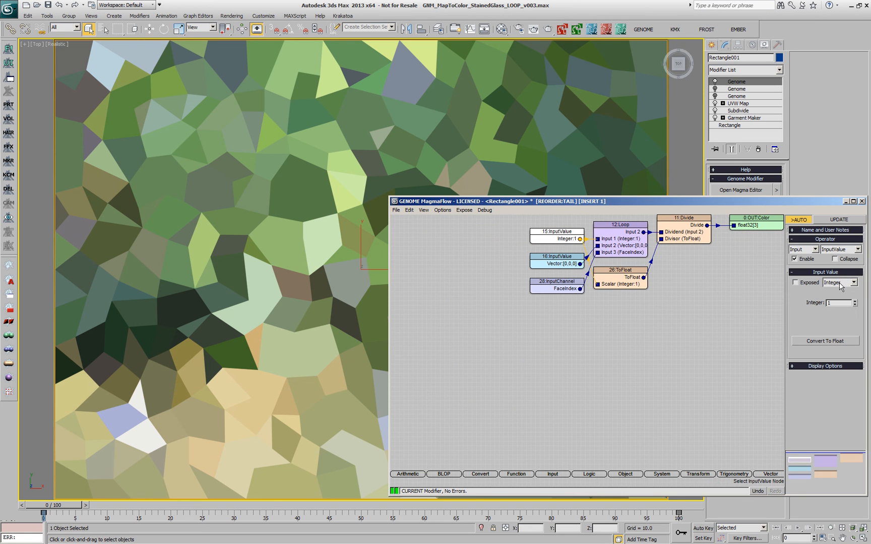
Step: Raise the loop count to 4 for four-sample averaging and bring up the Loop node's settings
{"action": "left_click", "coordinate": [854, 302]}
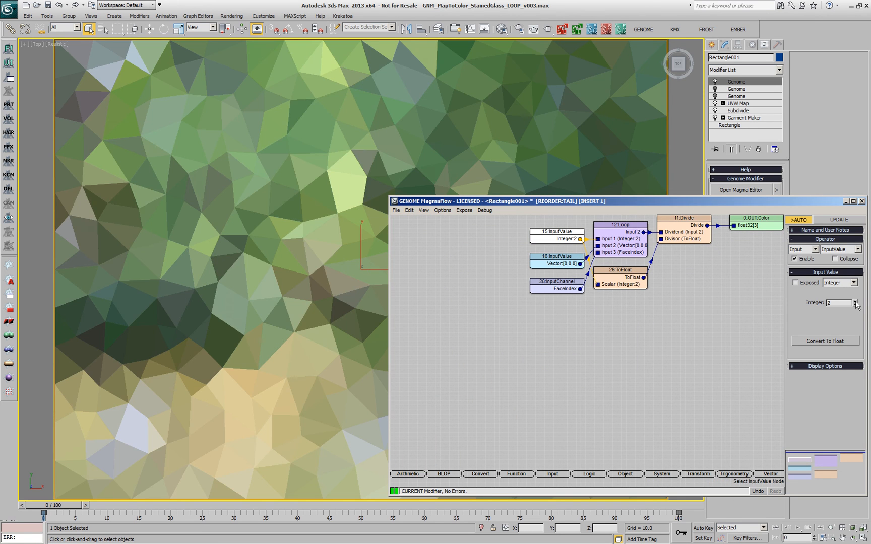
{"action": "left_click", "coordinate": [854, 302]}
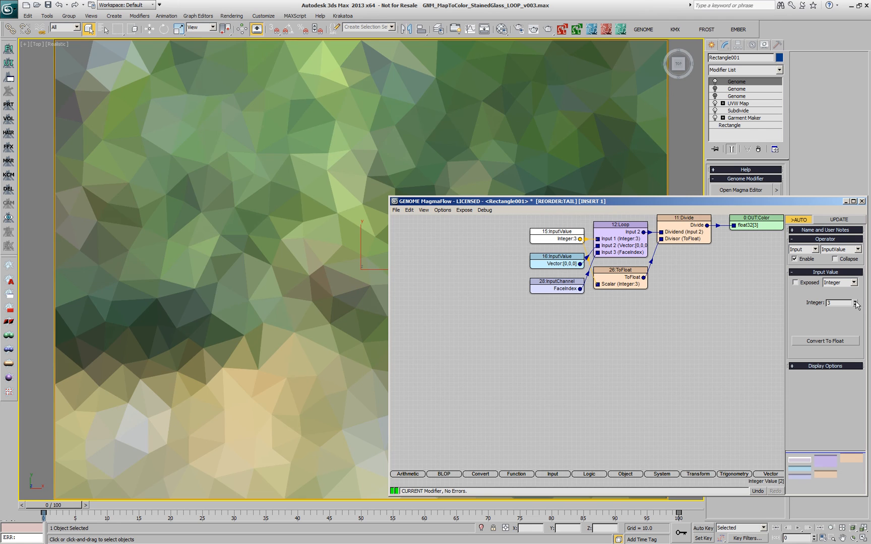
{"action": "left_click", "coordinate": [840, 300]}
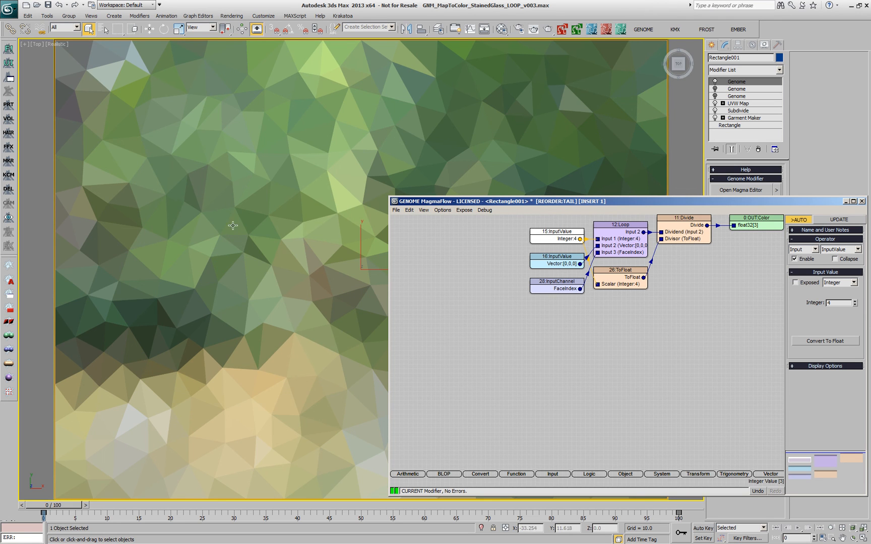
{"action": "mouse_move", "coordinate": [244, 214]}
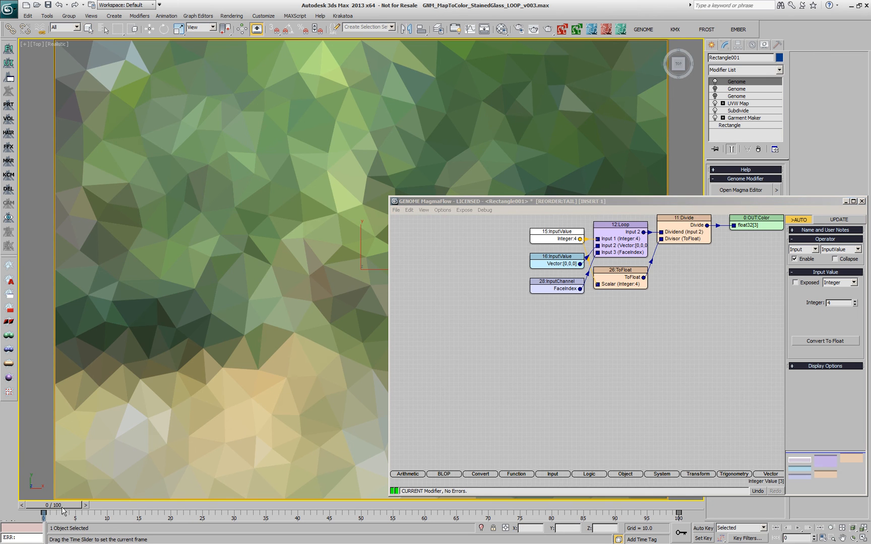
{"action": "left_click_drag", "start_coordinate": [61, 511], "coordinate": [442, 511]}
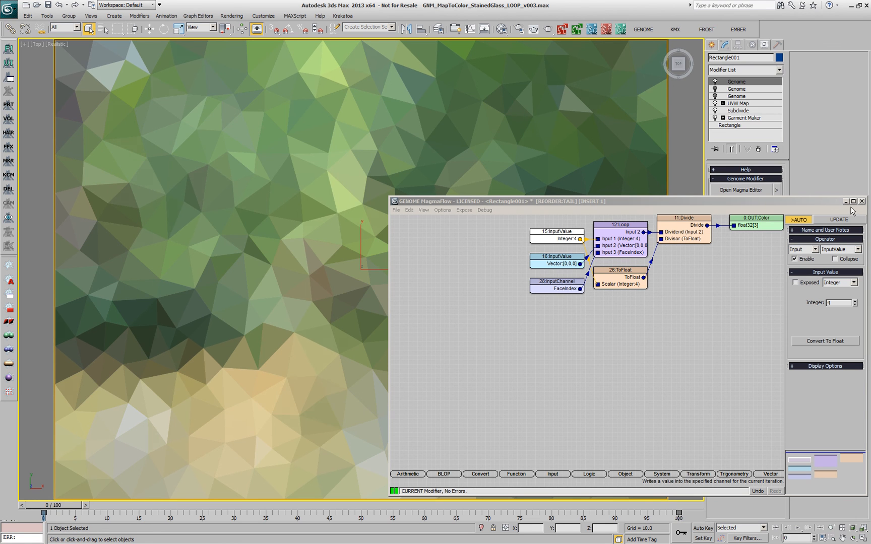
{"action": "left_click", "coordinate": [621, 225]}
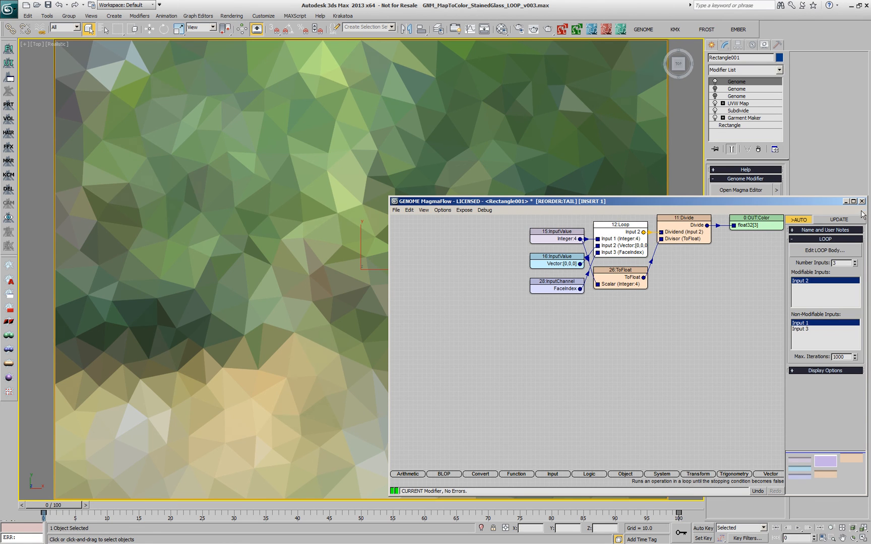